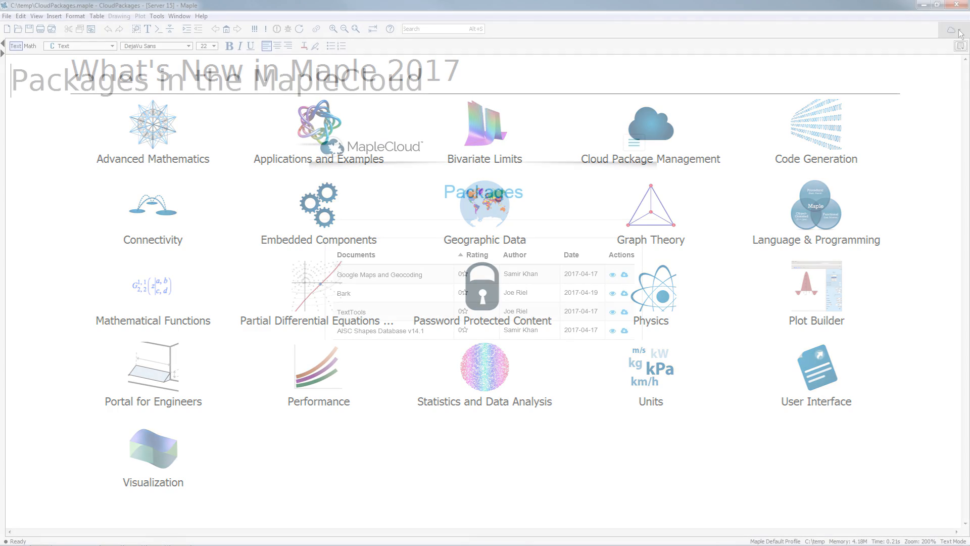
Bring up the MapleCloud panel offering Packages and sign-in.
click(950, 30)
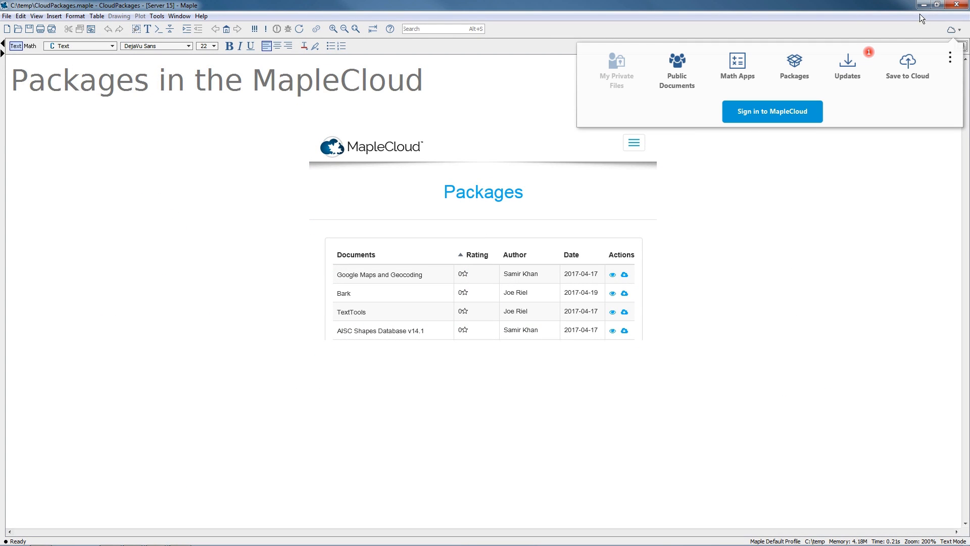
mouse_move(862, 75)
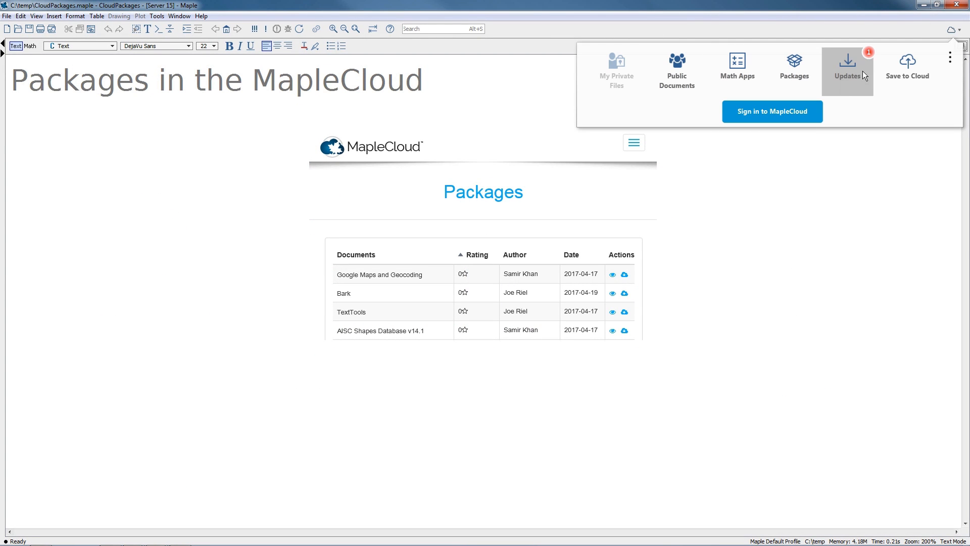
mouse_move(922, 110)
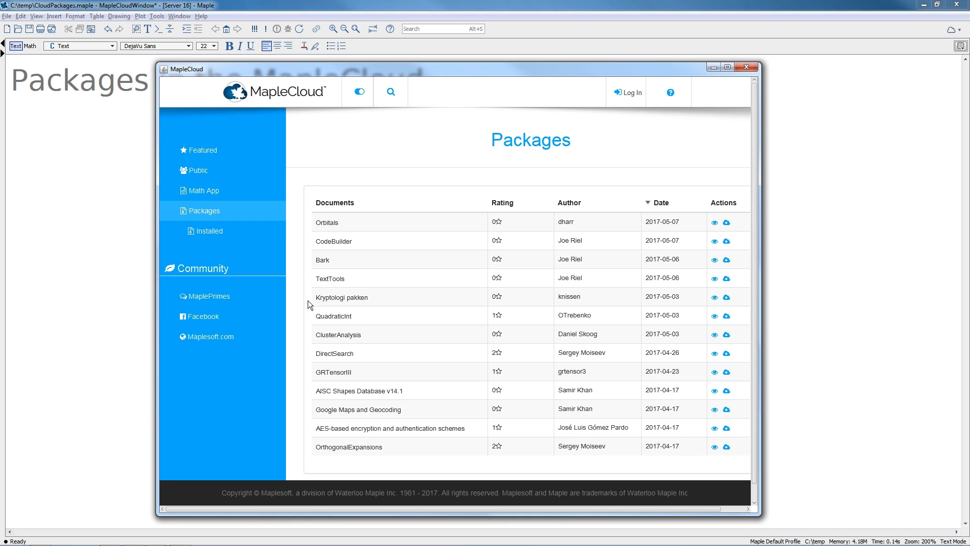
mouse_move(309, 448)
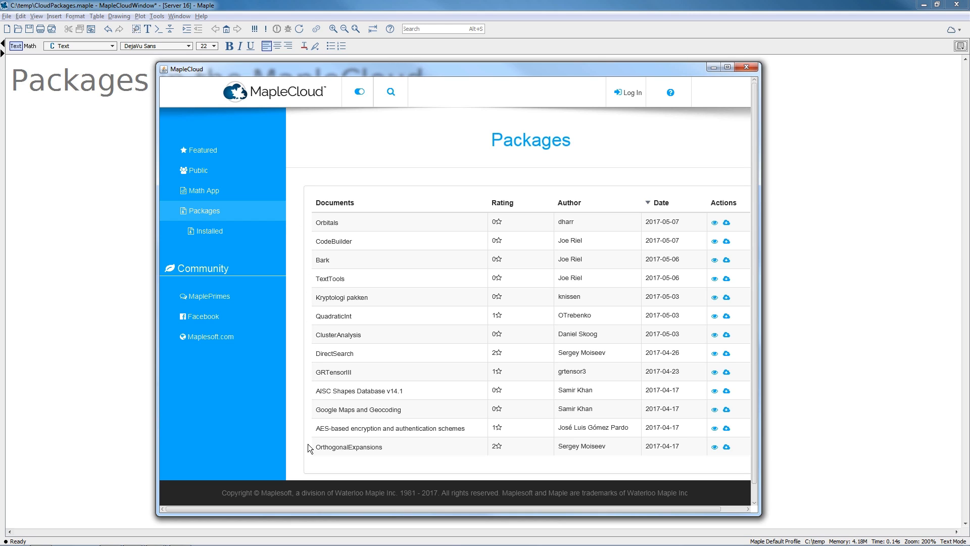
mouse_move(333, 412)
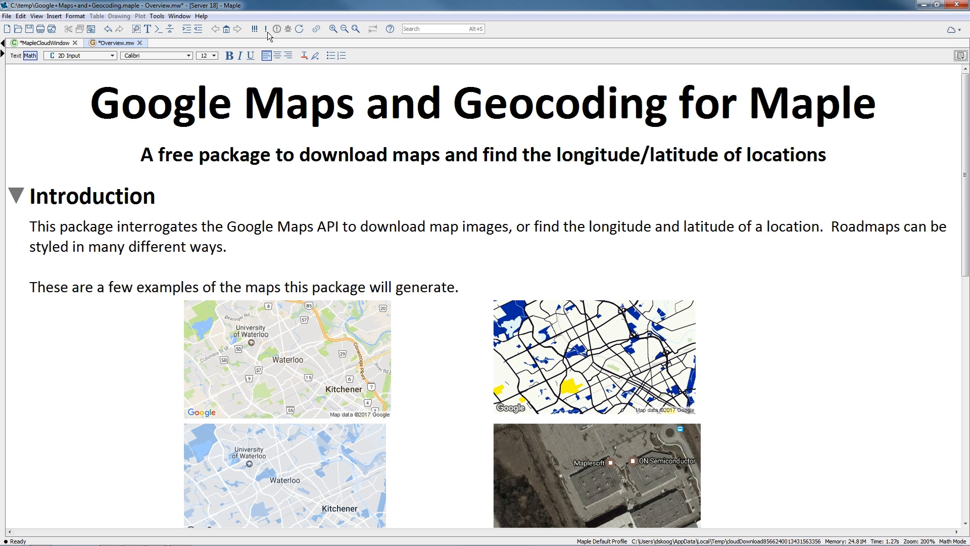
Scroll through the Google Maps and Geocoding examples and return to the package's MapleCloud page.
scroll(down, 3)
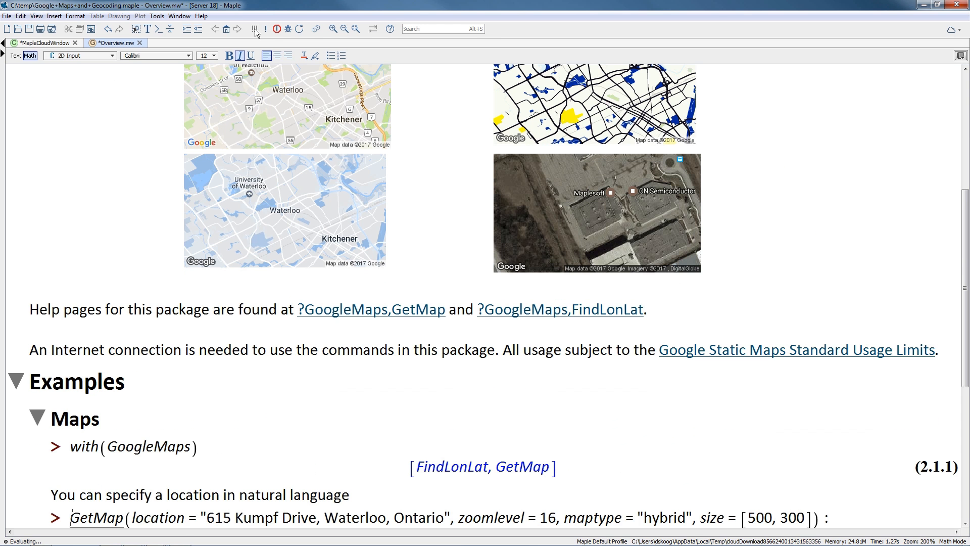
scroll(down, 3)
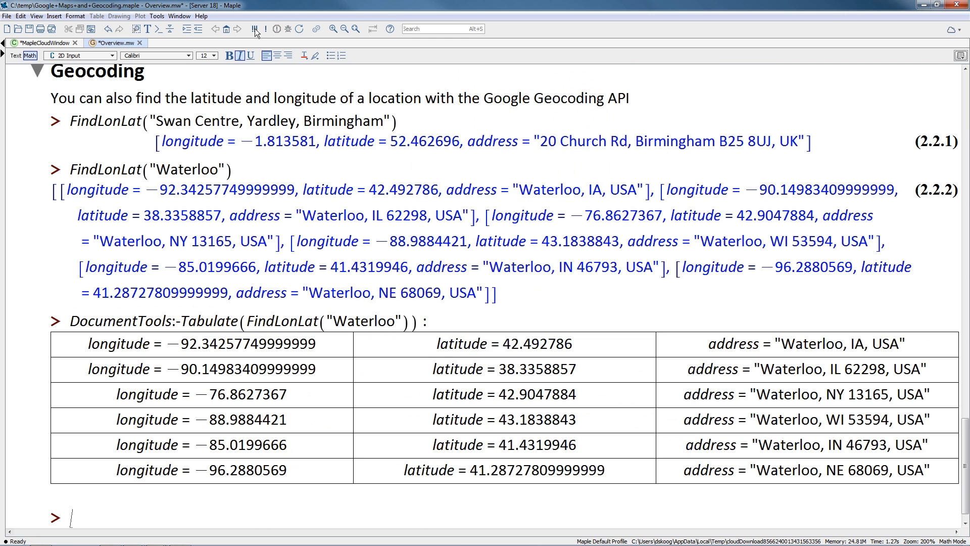
click(40, 43)
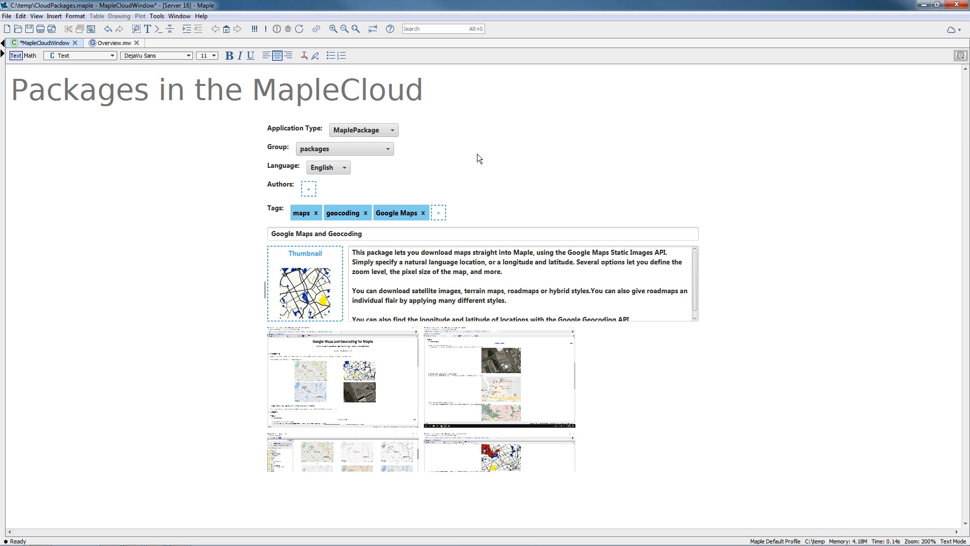
mouse_move(744, 345)
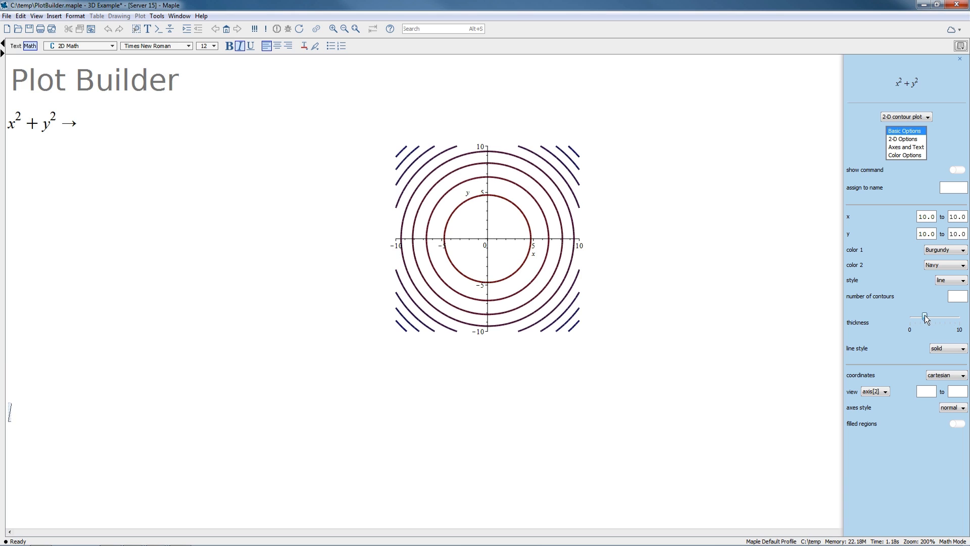
Adjust contour thickness, apply zhue shading, and switch the style from surfacewireframe to surface and another rendering style.
drag(925, 316, 910, 316)
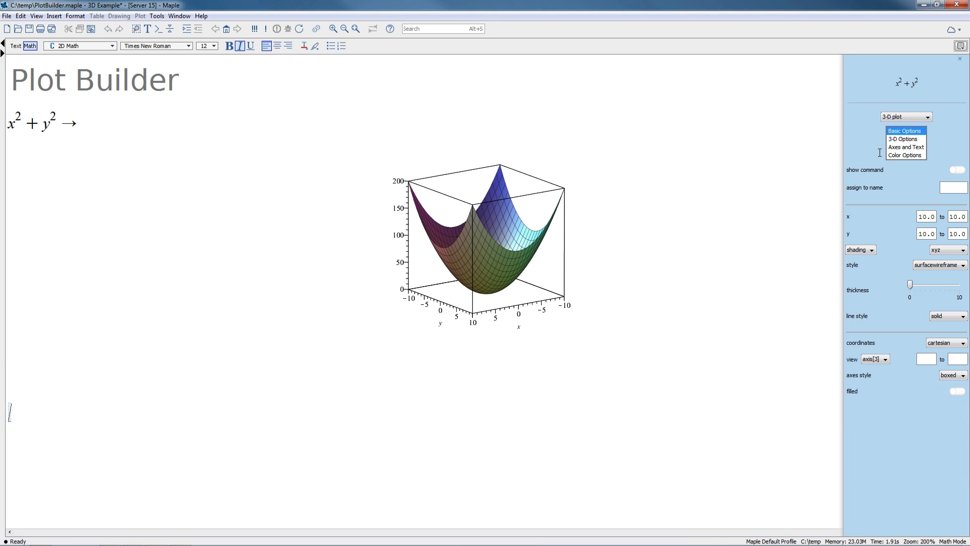
click(964, 249)
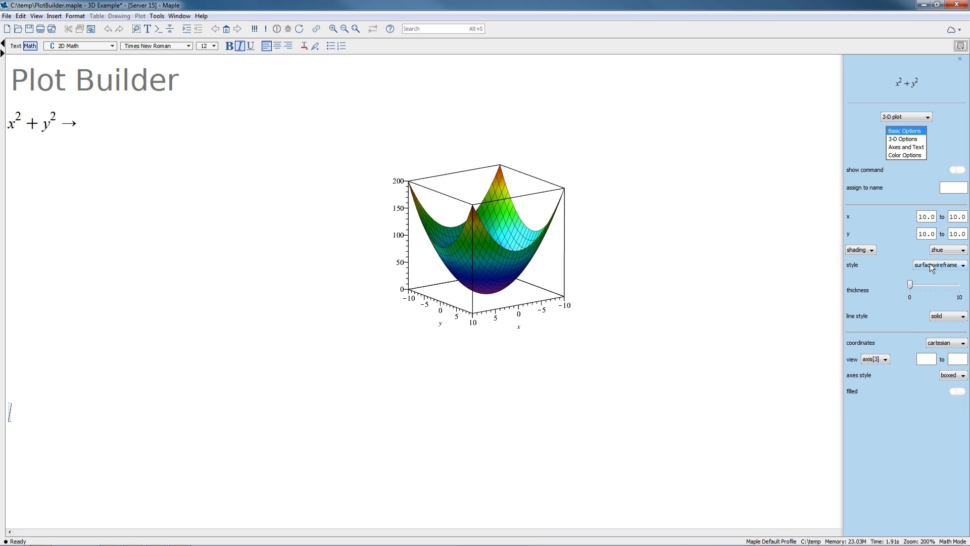
click(961, 265)
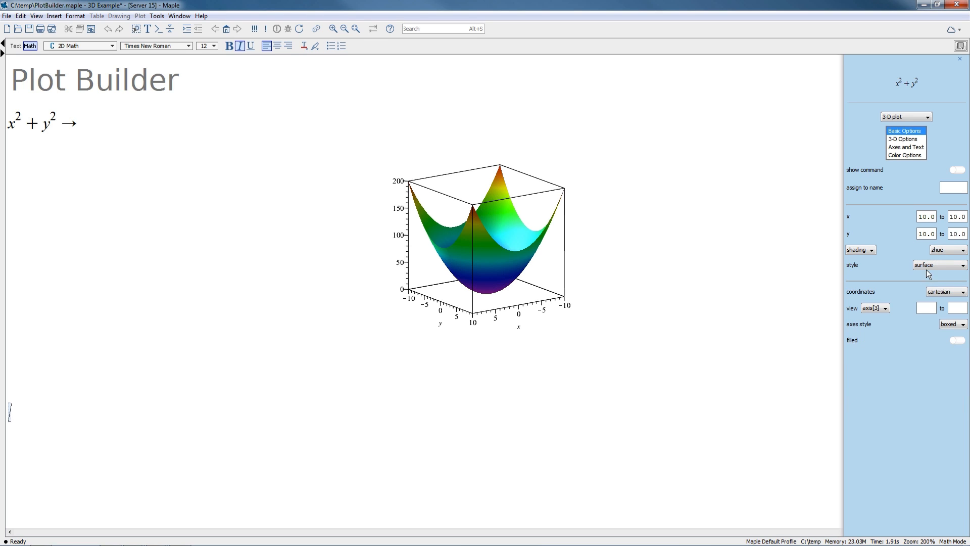
click(962, 264)
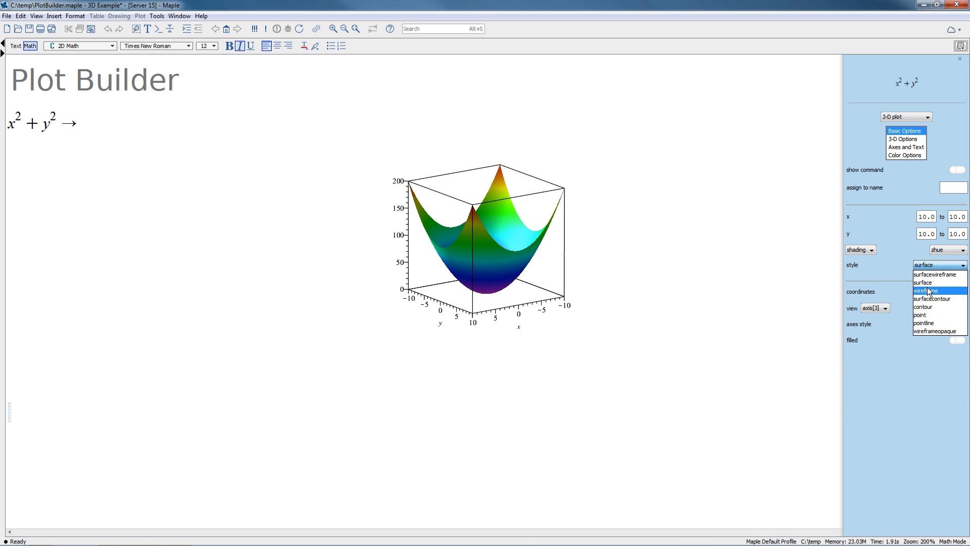
click(930, 290)
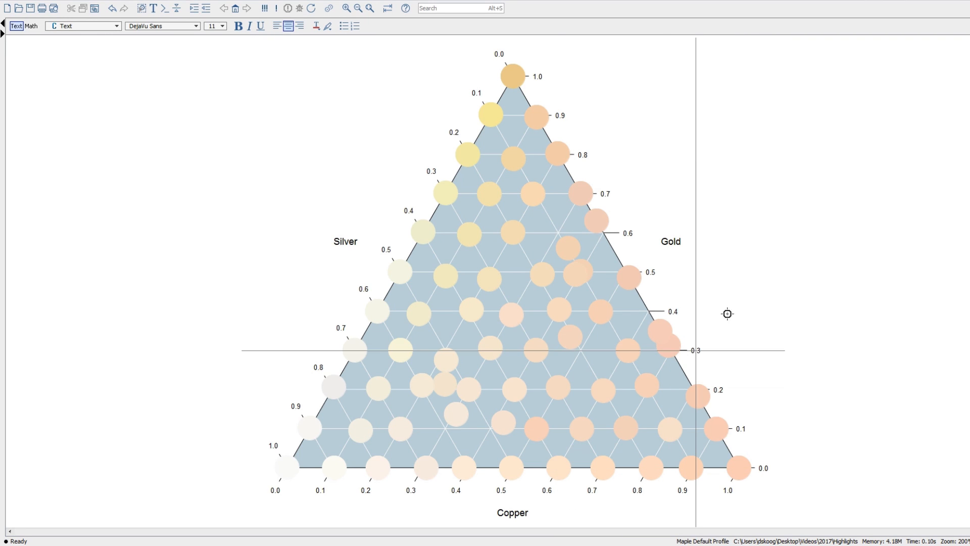
mouse_move(558, 153)
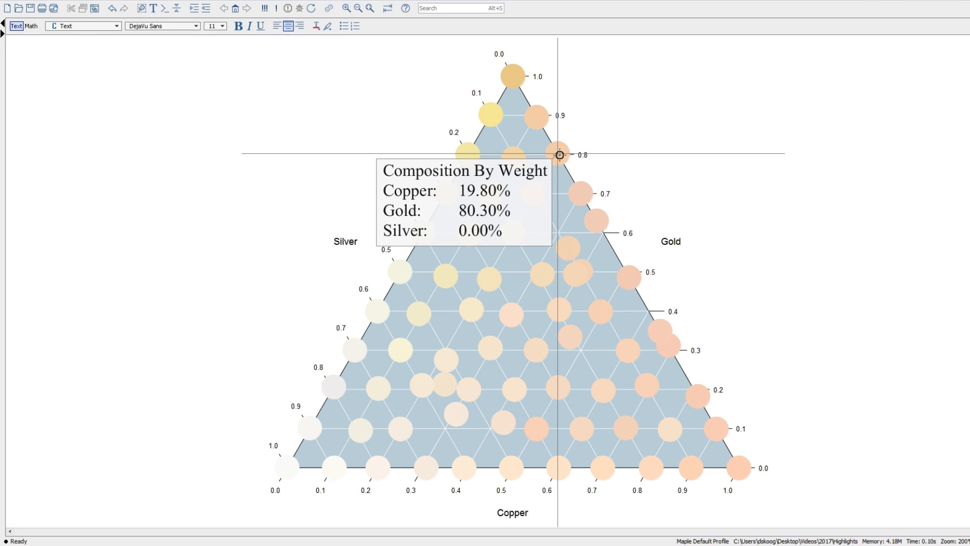
mouse_move(508, 79)
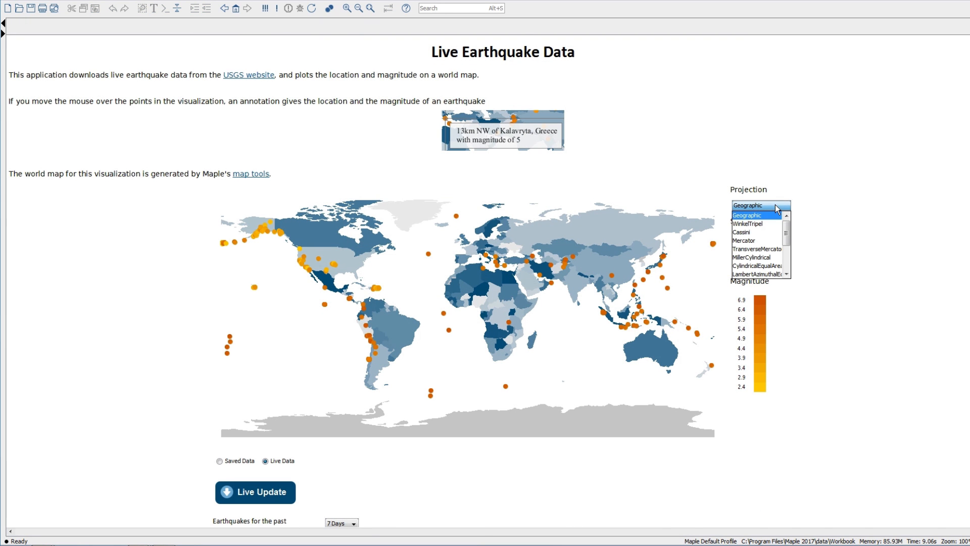
Redraw the live earthquake world map with the WinkelTripel projection.
click(750, 224)
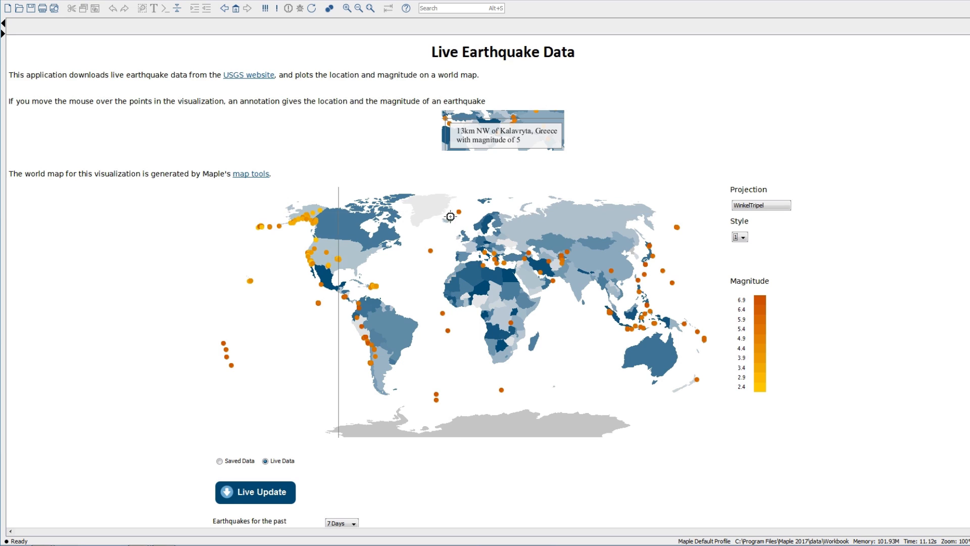
mouse_move(430, 262)
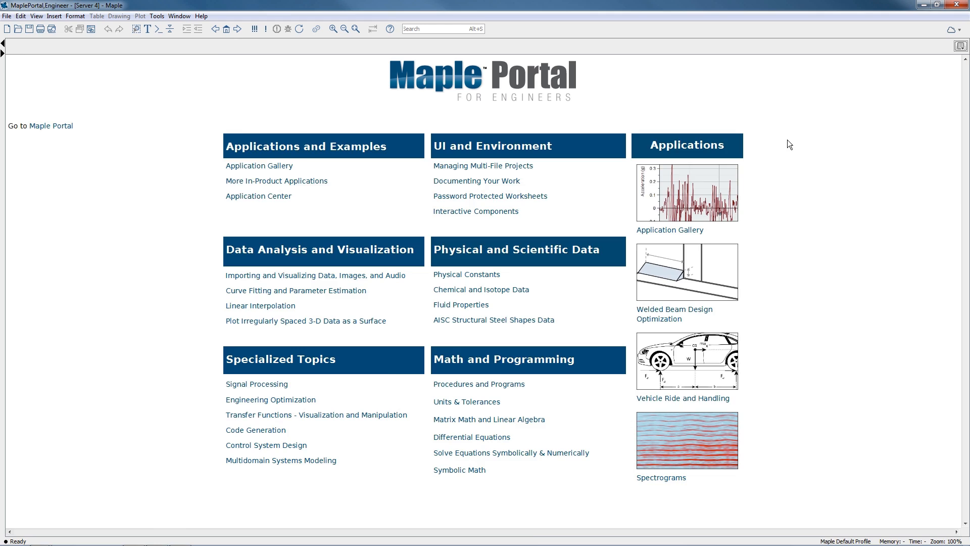
Browse the engineering Application Gallery down to the Thermal Engineering Rankine cycle example.
click(259, 166)
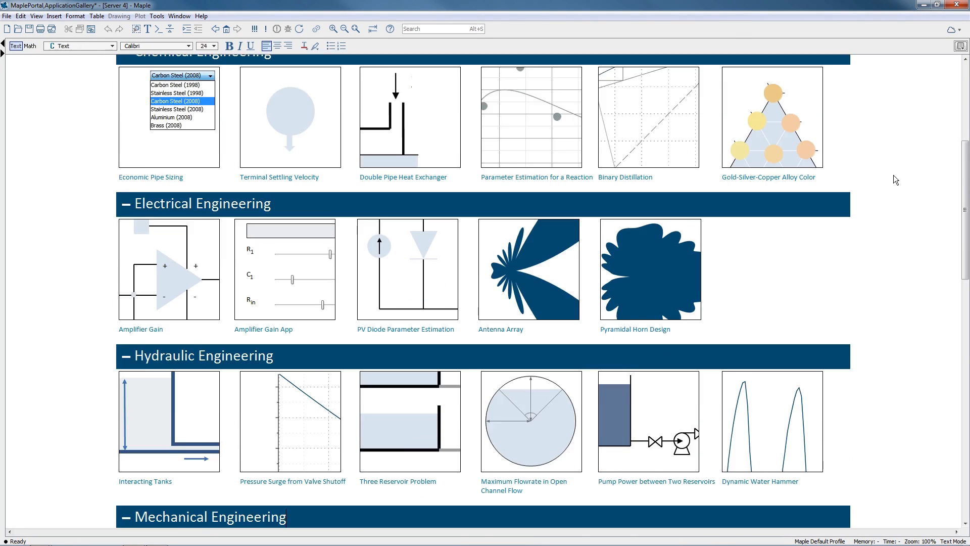
scroll(down, 3)
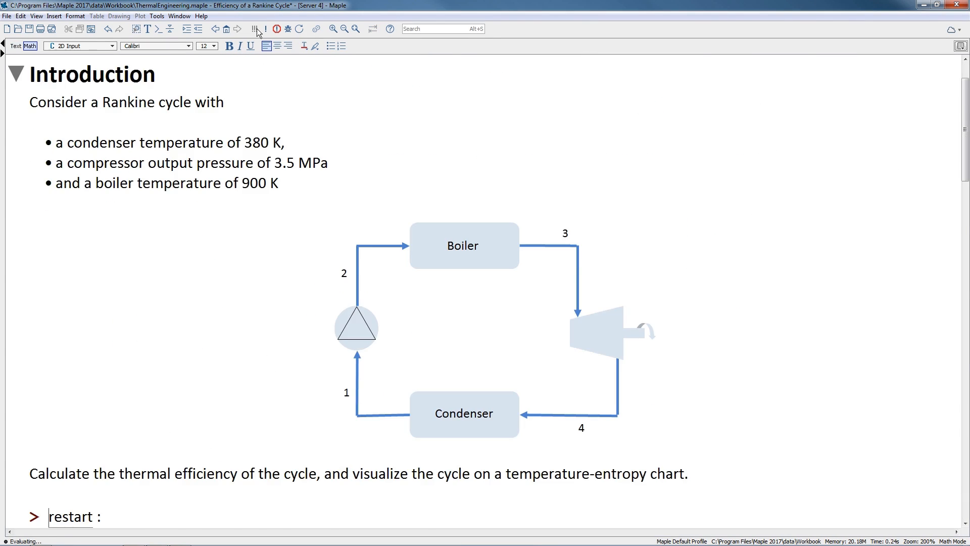
scroll(down, 3)
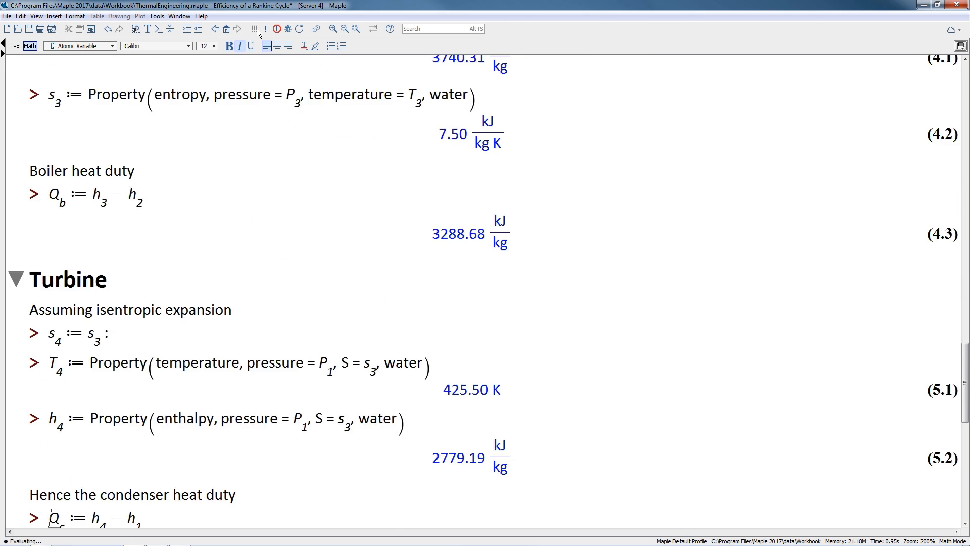
scroll(down, 3)
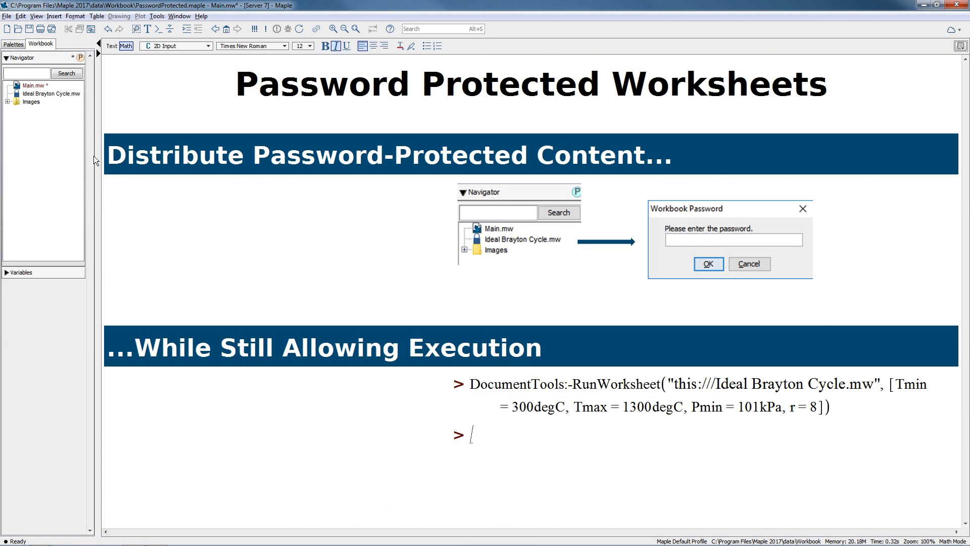
Enter the password for Ideal Brayton Cycle.mw and execute the DocumentTools:-RunWorksheet command.
right_click(43, 93)
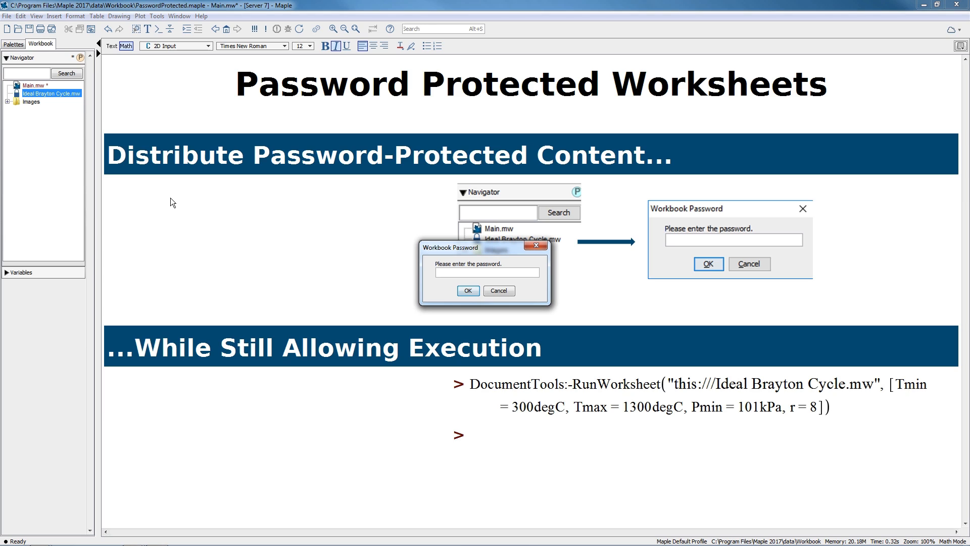
text(•••••)
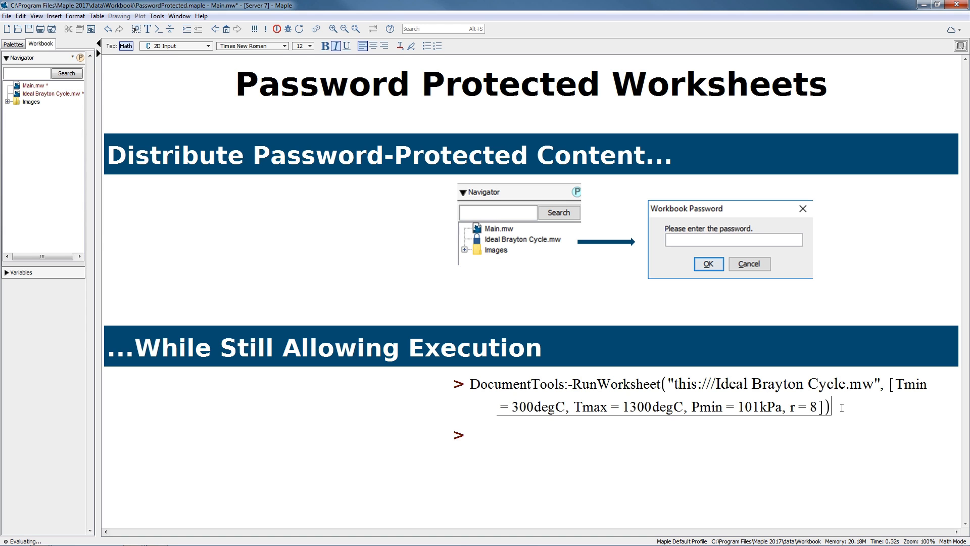
key(Return)
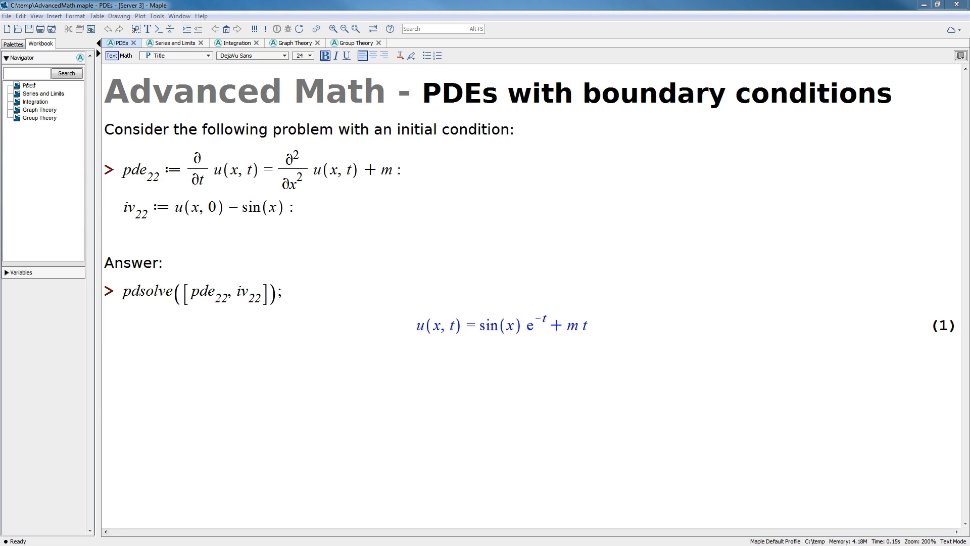
View the Series and Limits, Integration, Graph Theory and Group Theory pages in turn.
click(171, 42)
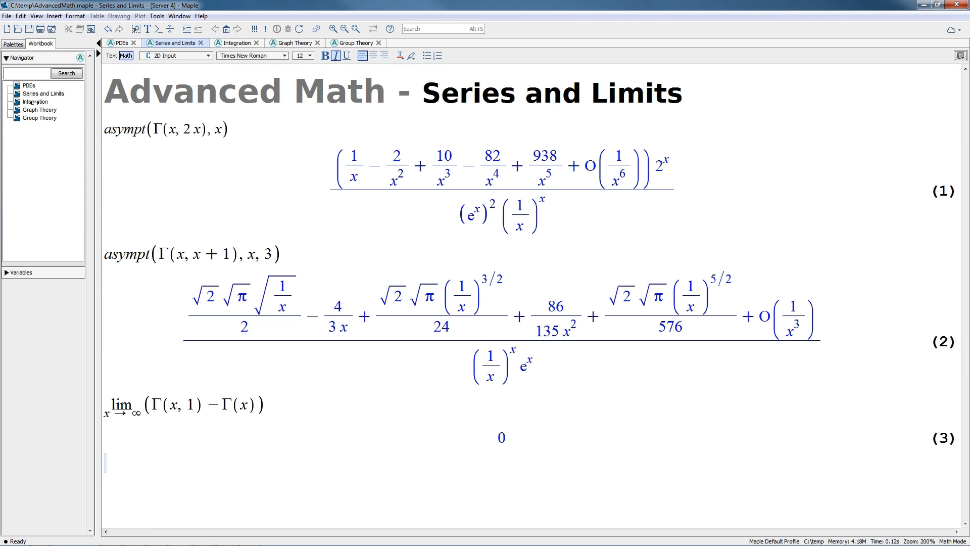
click(234, 43)
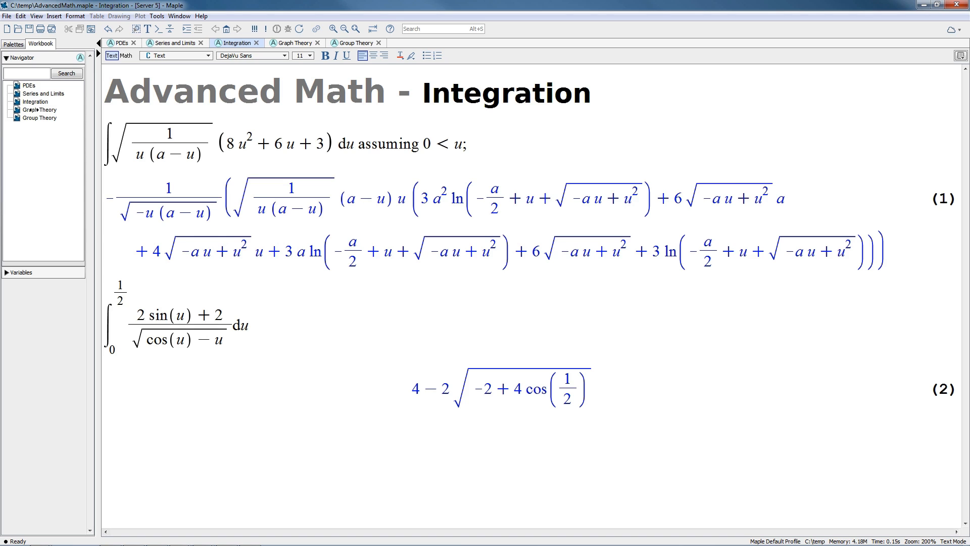
click(292, 43)
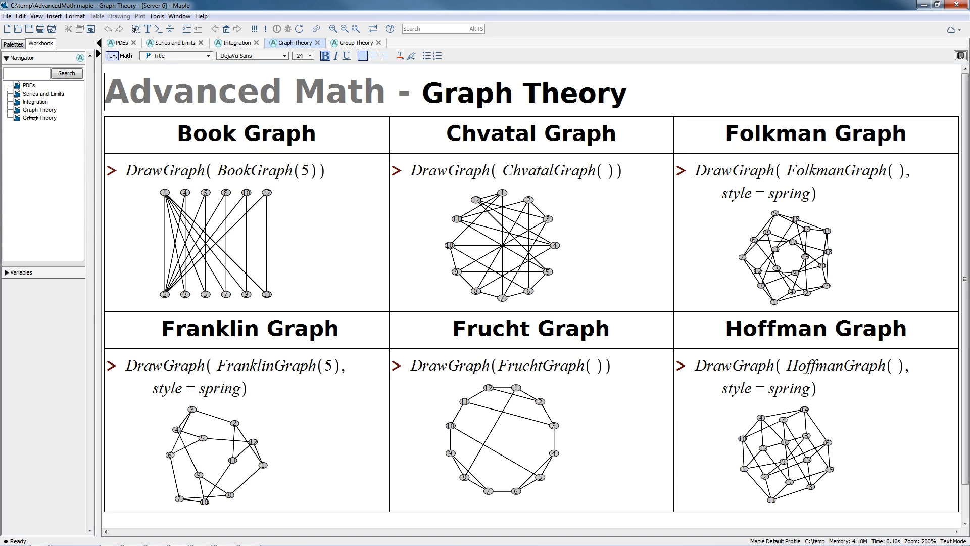
click(357, 43)
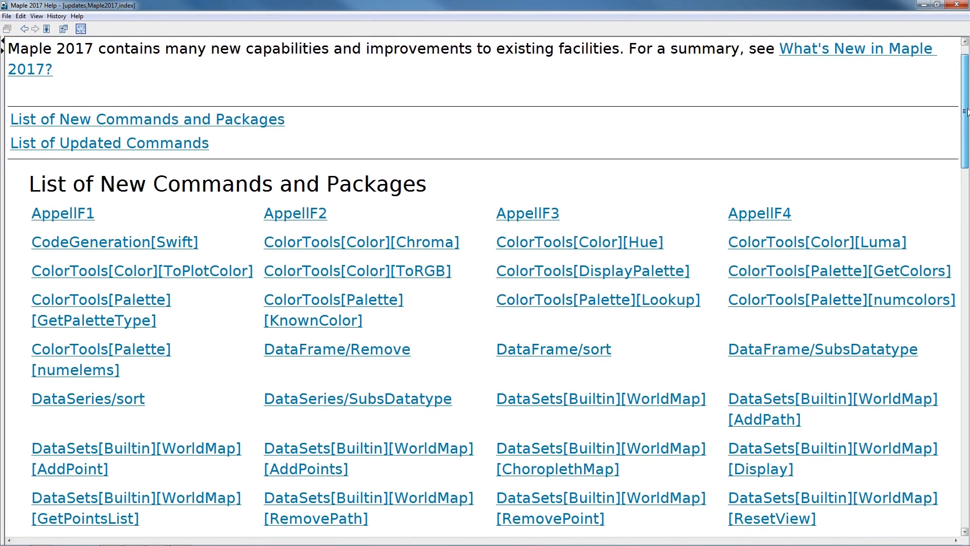
Scroll past the new commands through the List of Updated Commands to its final entries.
scroll(down, 3)
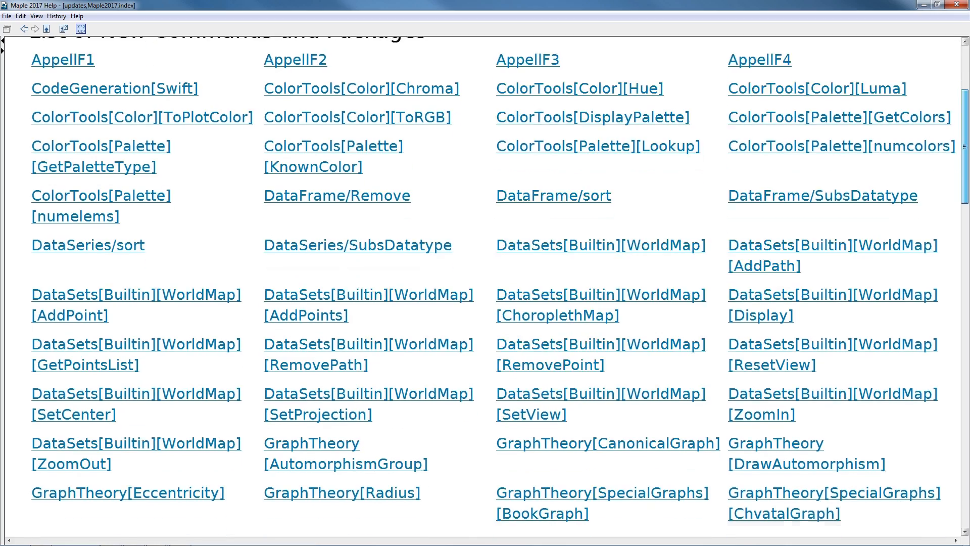
scroll(down, 3)
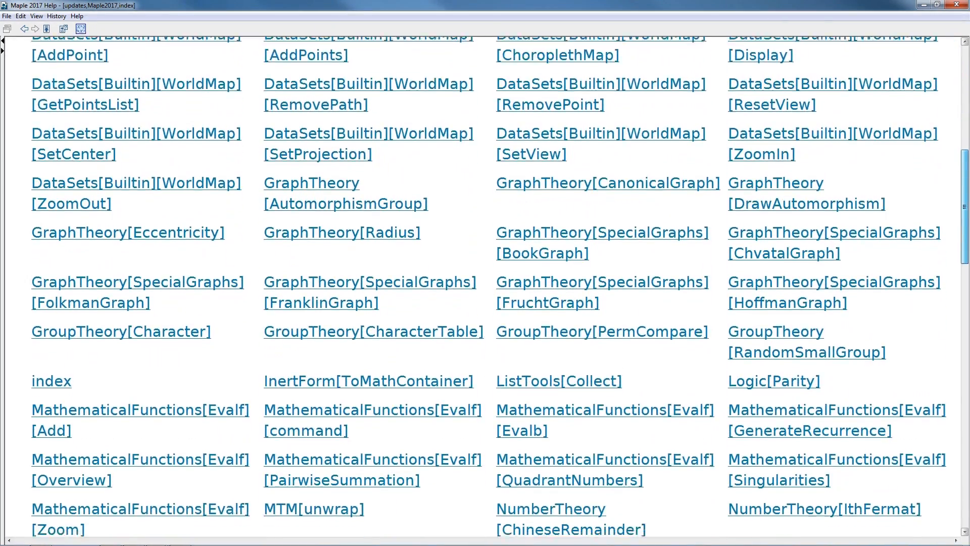
scroll(down, 3)
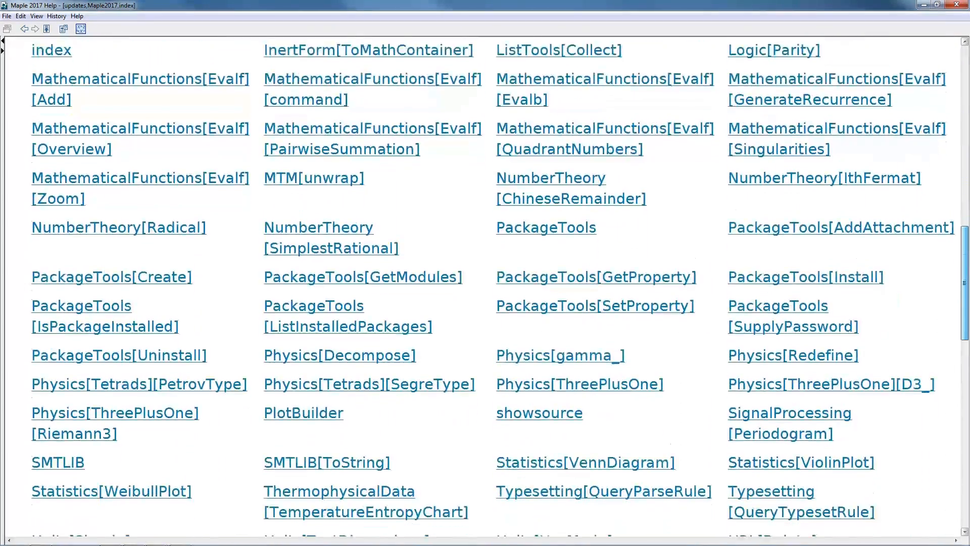
scroll(down, 3)
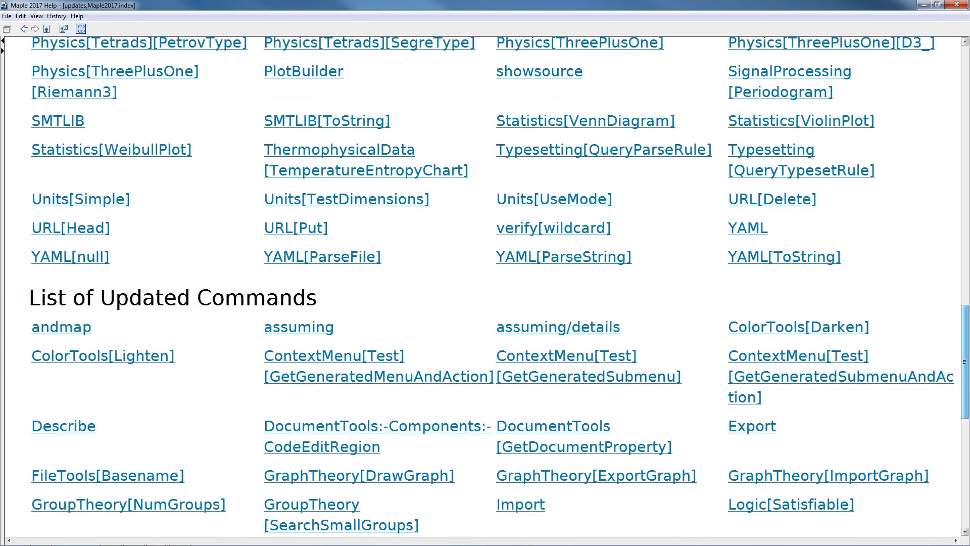
scroll(down, 3)
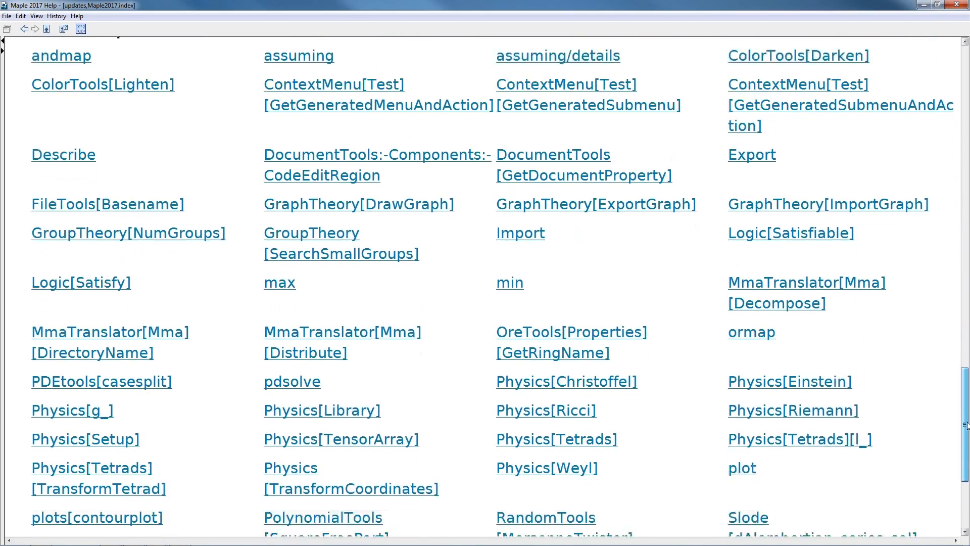
scroll(down, 3)
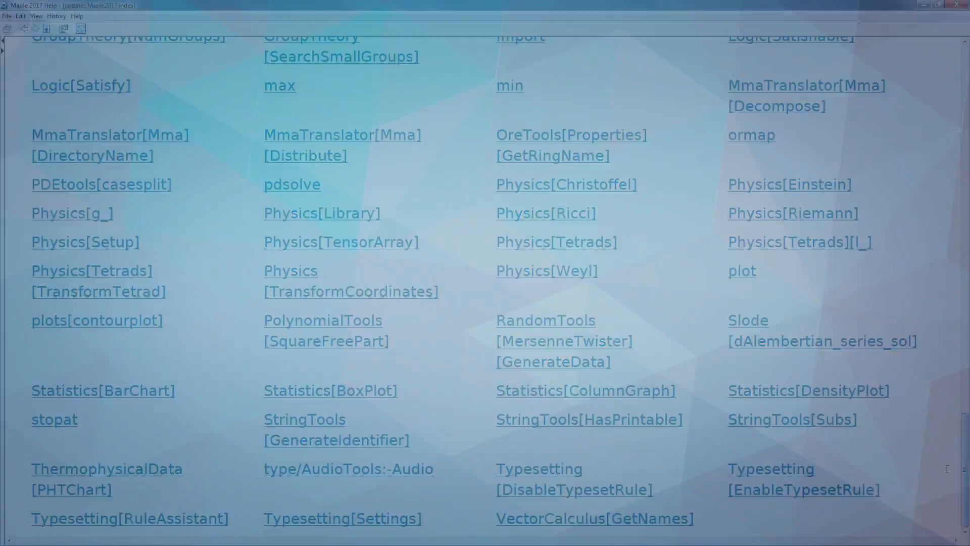